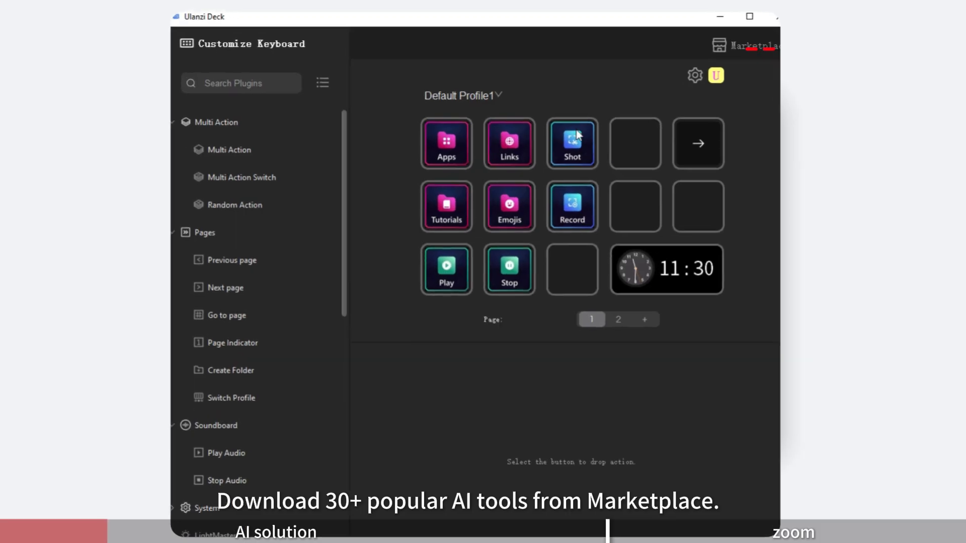
- Open the Ulanzi Deck Marketplace to find the AI Solutions profile
left_click(749, 45)
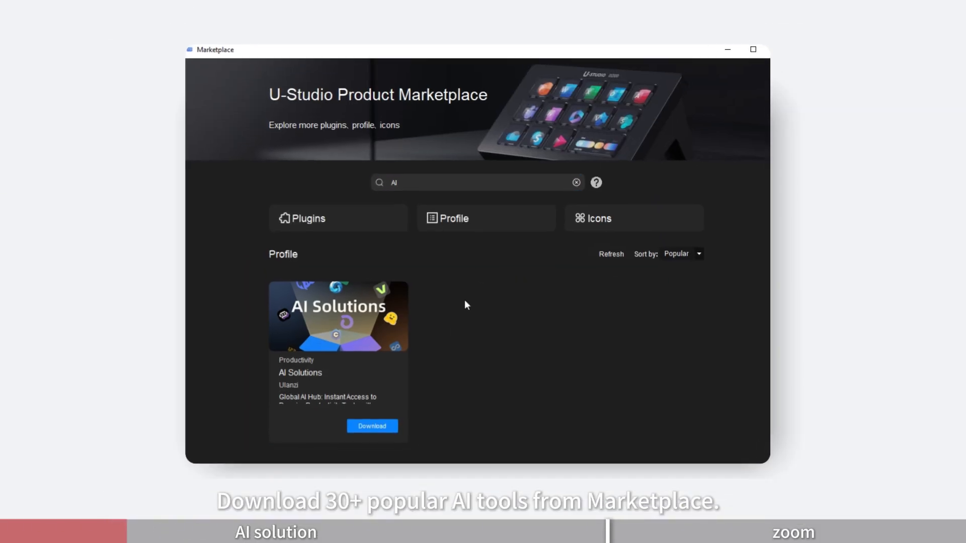
- Download the AI Solutions profile and confirm the installation-complete hint
left_click(372, 426)
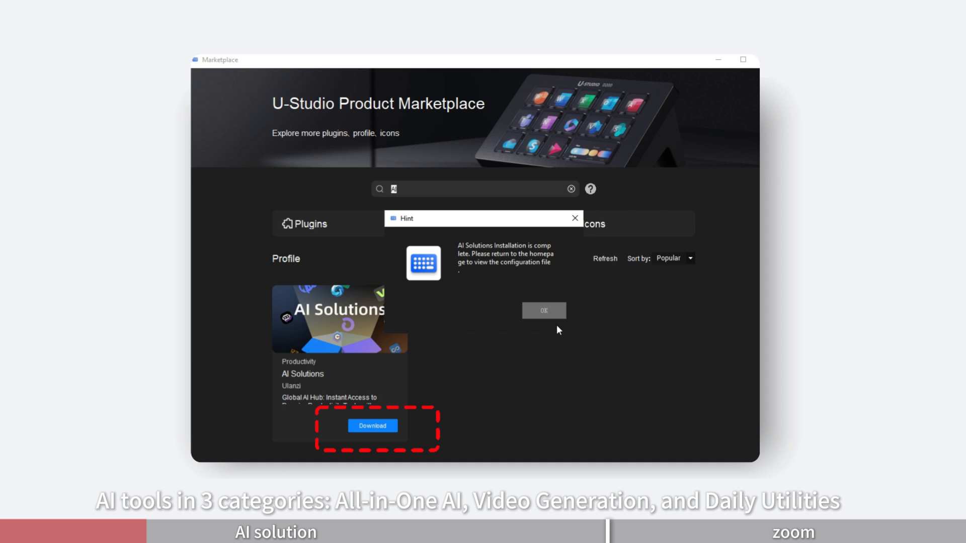
left_click(543, 310)
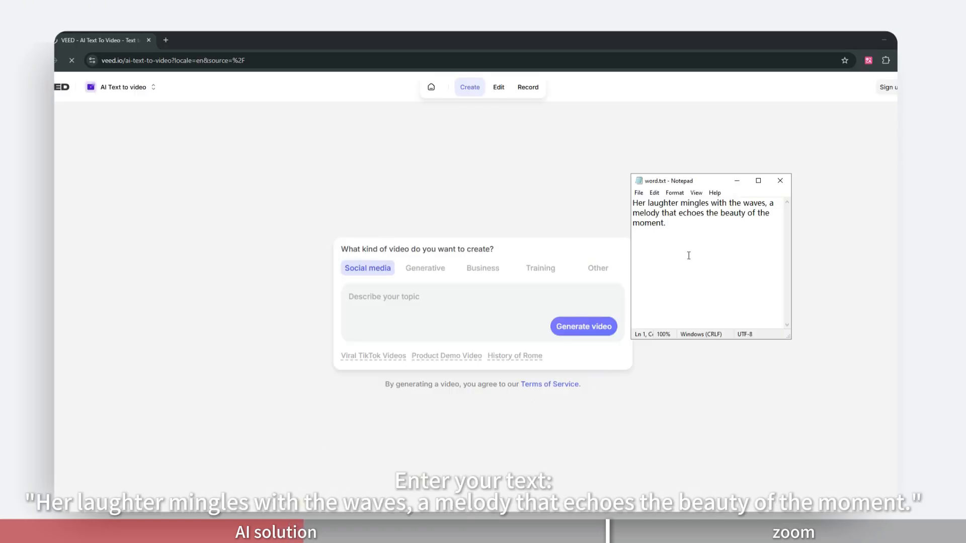
- Generate a VEED video from 'Her laughter mingles with the waves…' as the topic
key("ctrl+a")
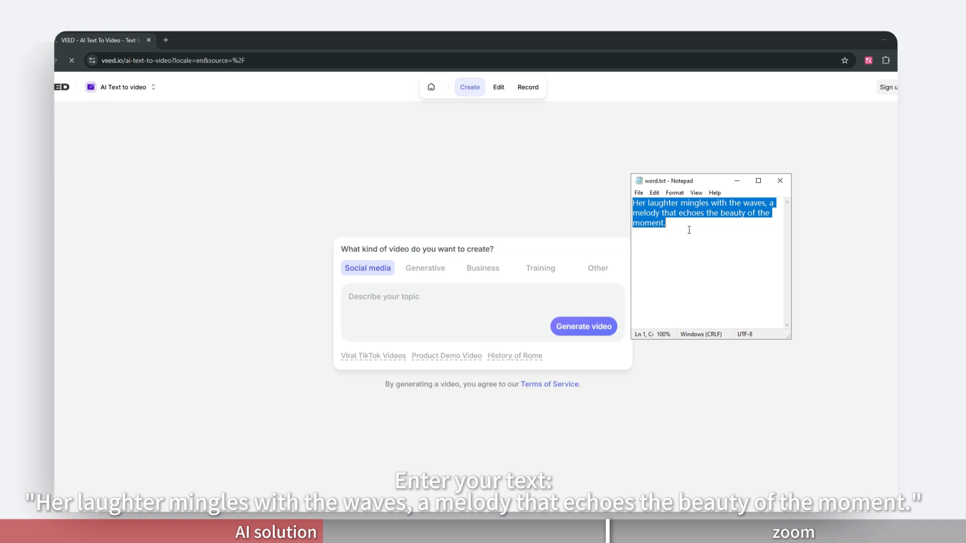
type("Her laughter mingles with the waves, a melody that echoes the beauty of the moment.")
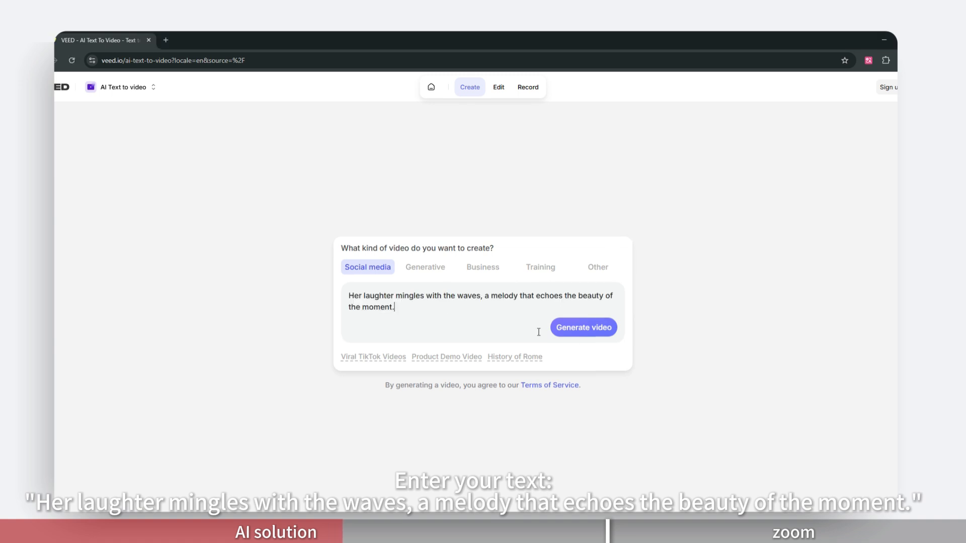
left_click(582, 327)
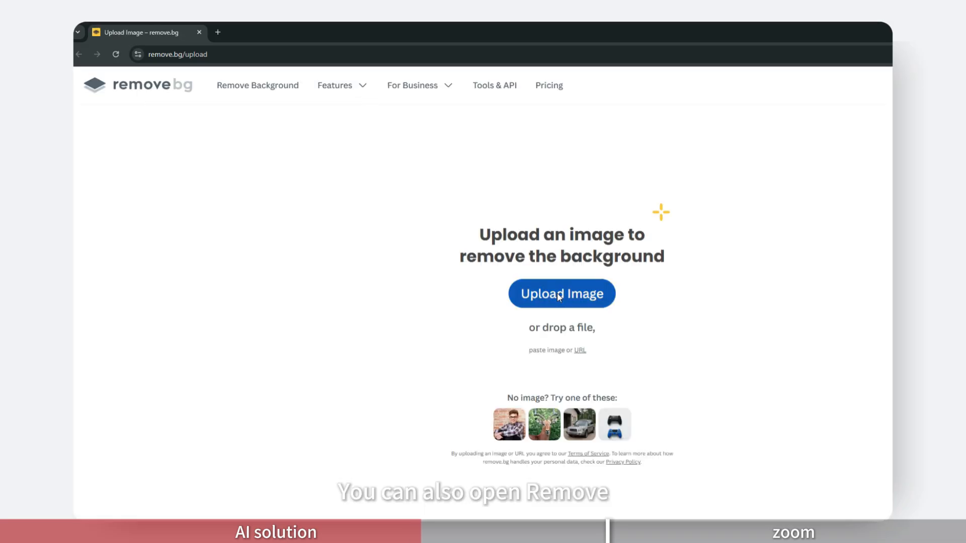
- Upload a portrait photo to remove.bg for background removal
left_click(561, 294)
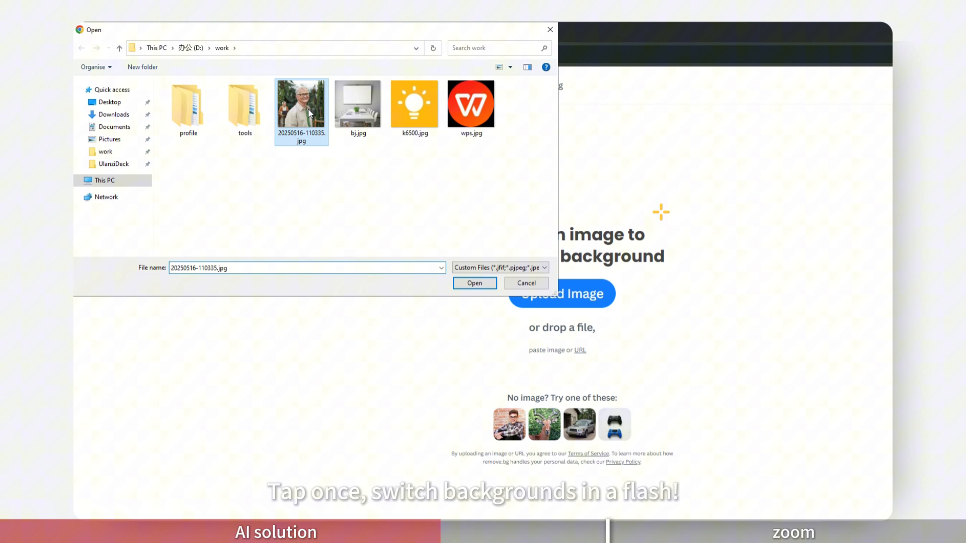
left_click(474, 283)
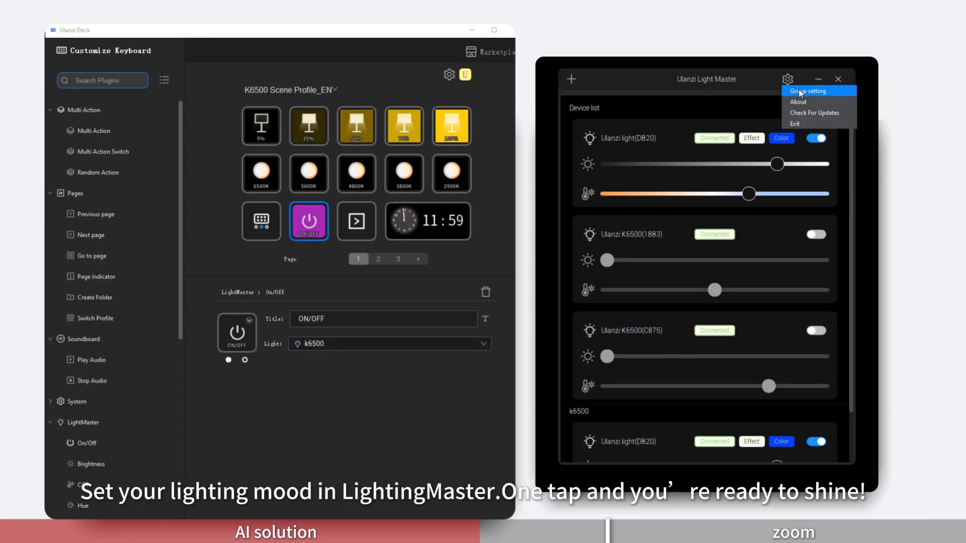
- Open Group setting, select the k6500 group and start adding devices
left_click(812, 90)
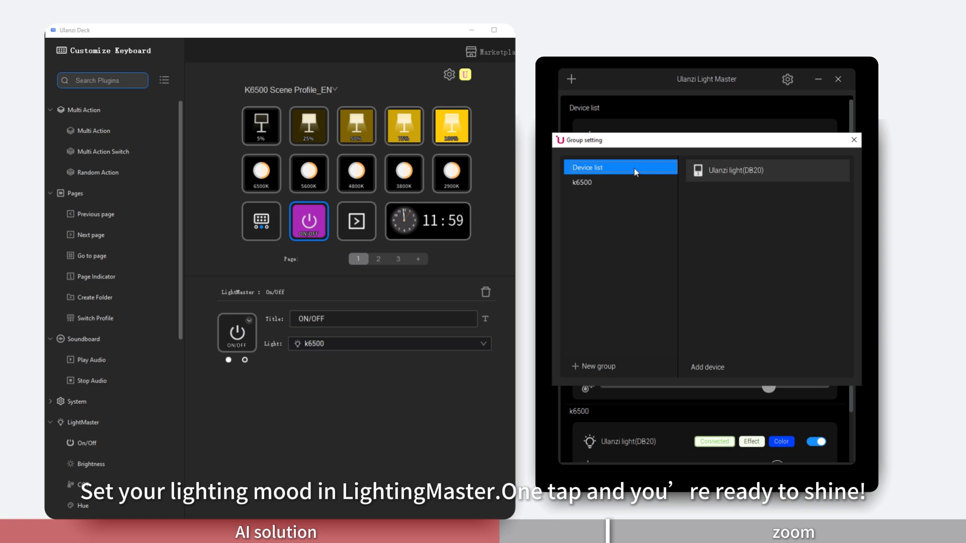
left_click(706, 367)
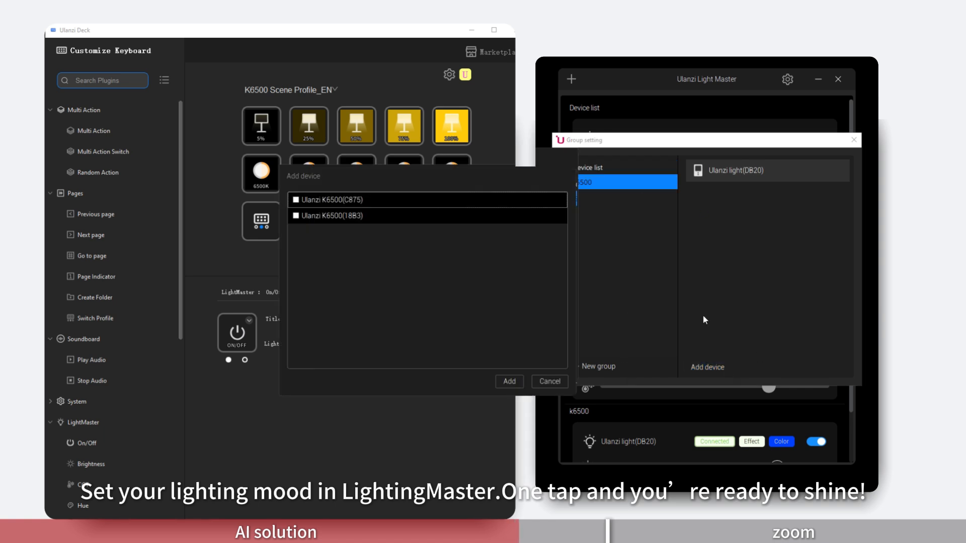
left_click(296, 200)
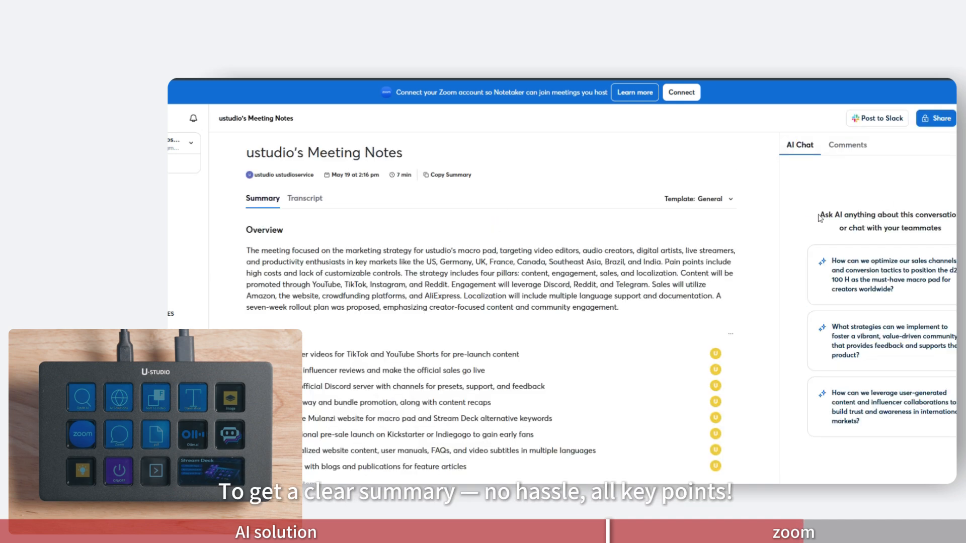
scroll("down", 3)
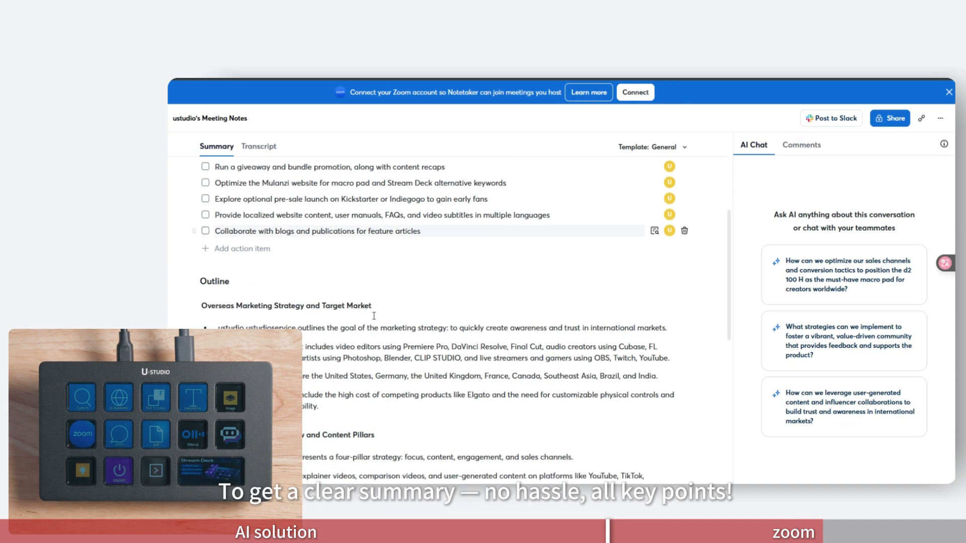